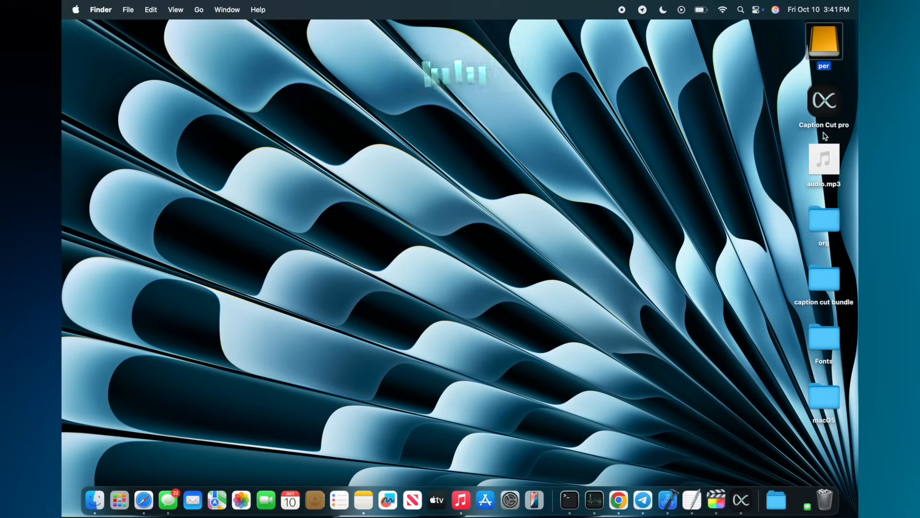
- Launch Caption Cut Pro from the desktop so its caption settings window appears
{"action": "left_click", "coordinate": [741, 501]}
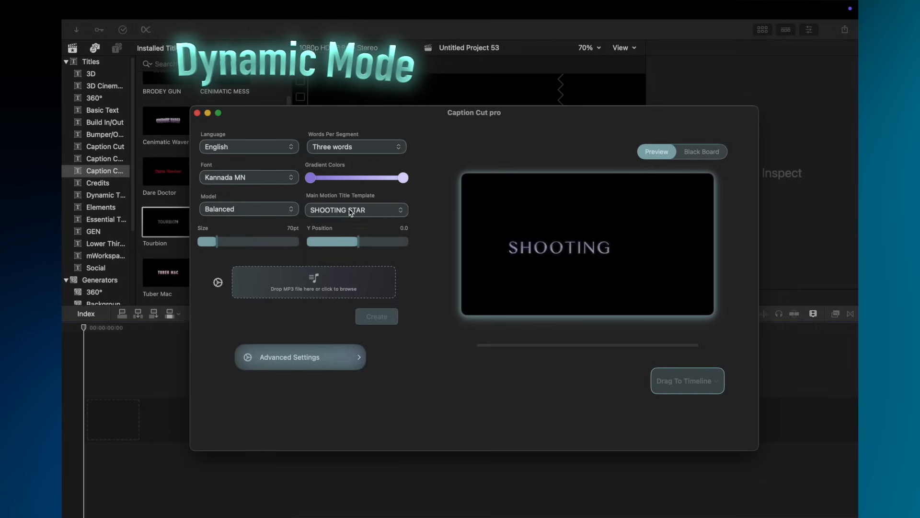
- Enable Dynamic Mode in Advanced Settings and give single-word captions the CENIMATIC MESS template
{"action": "left_click", "coordinate": [300, 356]}
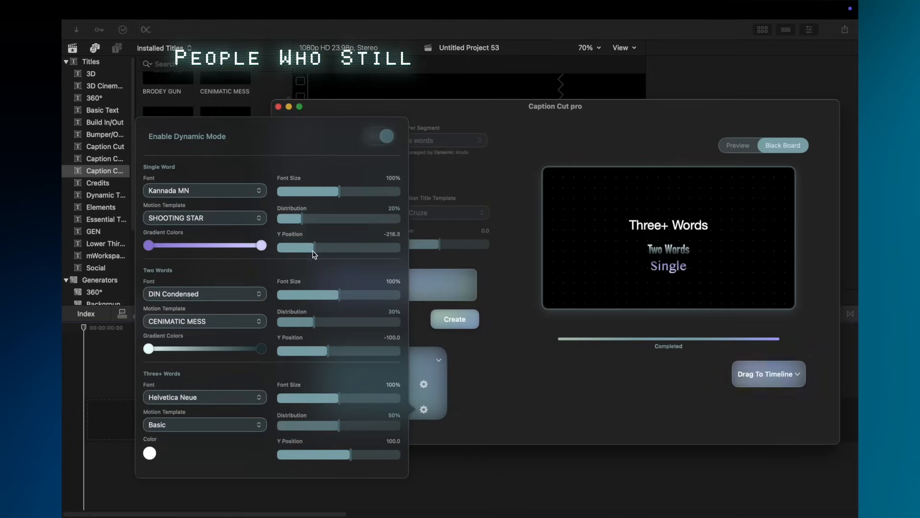
{"action": "left_click", "coordinate": [204, 218]}
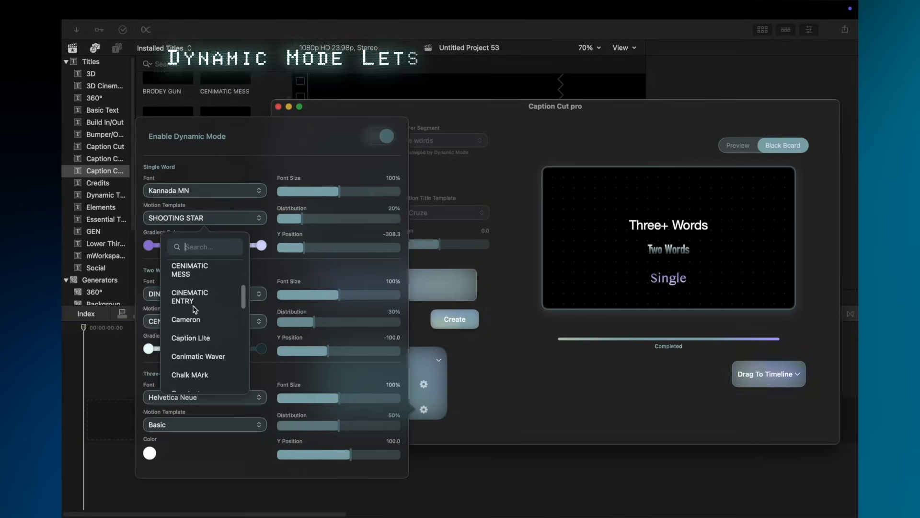
{"action": "left_click", "coordinate": [190, 296]}
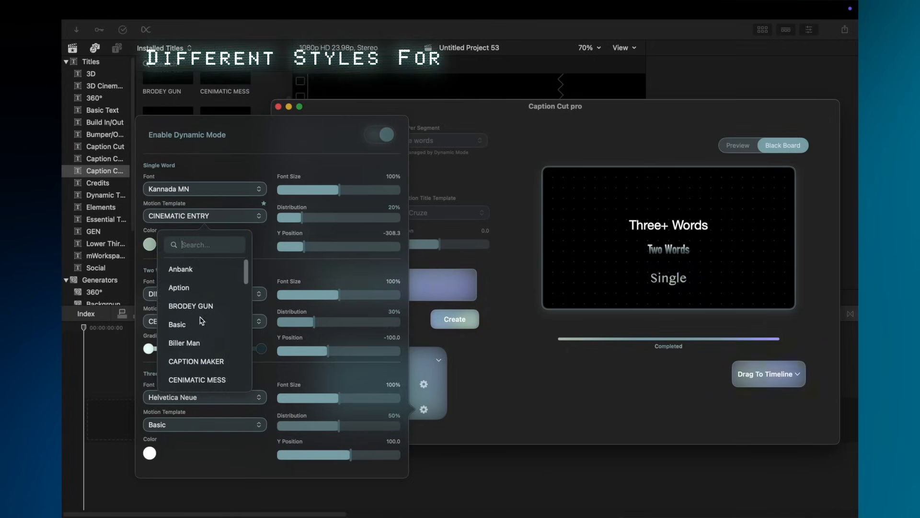
{"action": "left_click", "coordinate": [197, 380]}
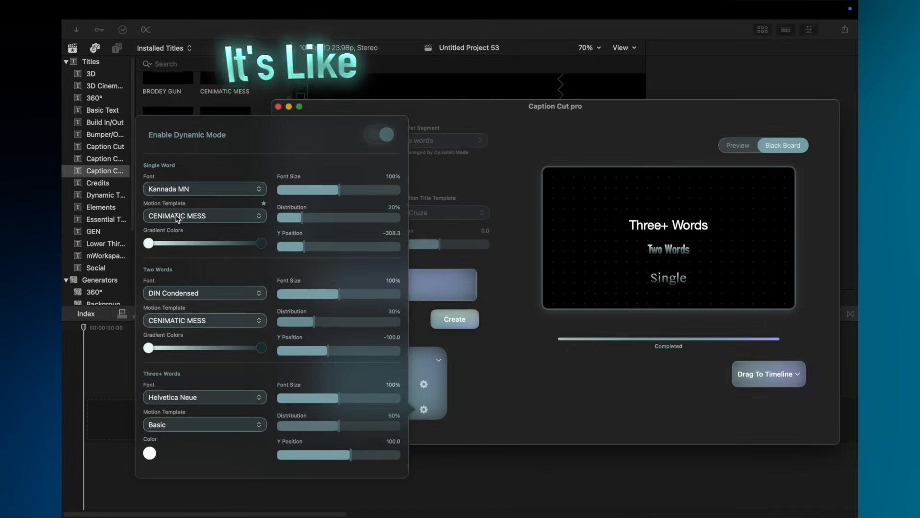
- Set Cenimatic Waver for single words, GHOST MAIL for pairs and DOUBLE SHOOTER for three-plus words
{"action": "left_click", "coordinate": [204, 216]}
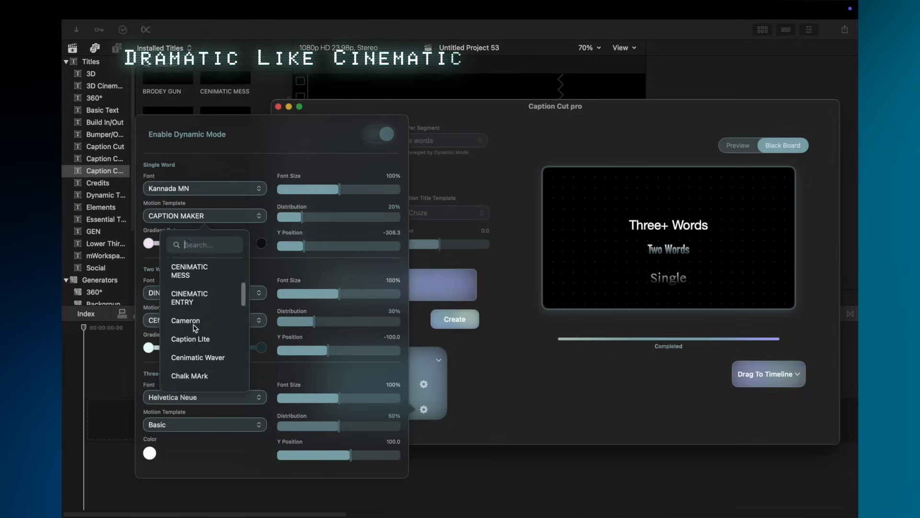
{"action": "left_click", "coordinate": [189, 271]}
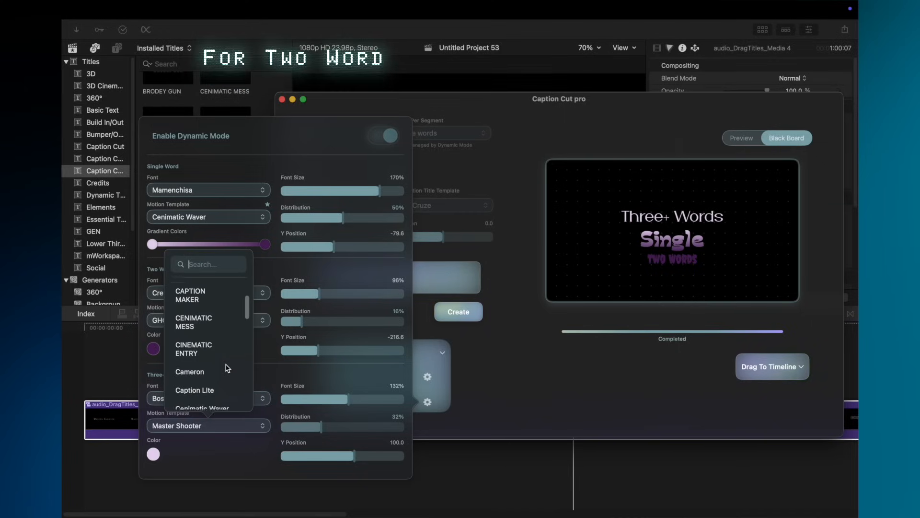
{"action": "scroll", "scroll_direction": "down", "scroll_amount": 3}
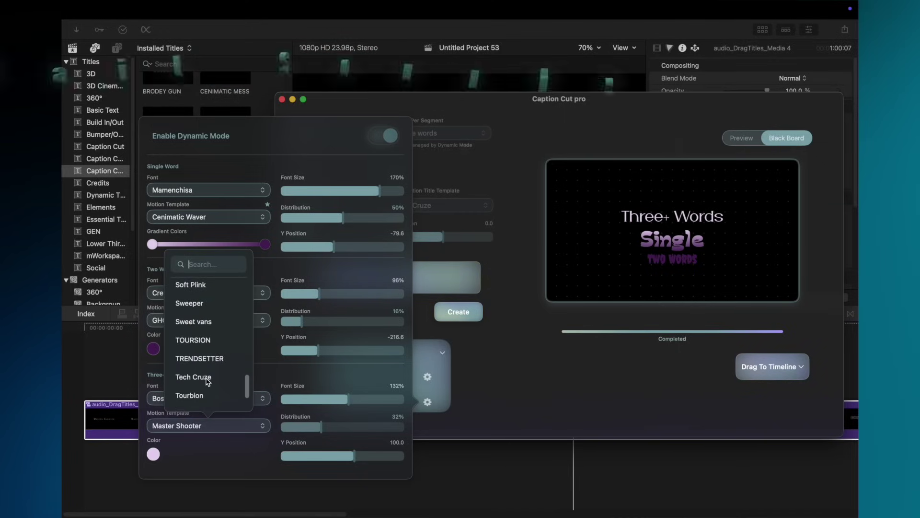
{"action": "type", "text": "do"}
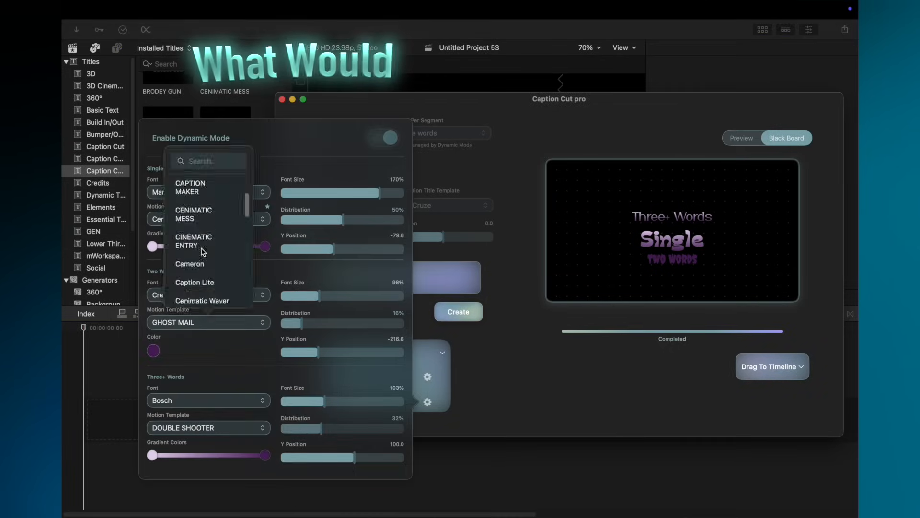
- Send the styled captions to the Final Cut Pro timeline as a titles clip
{"action": "left_click", "coordinate": [202, 300]}
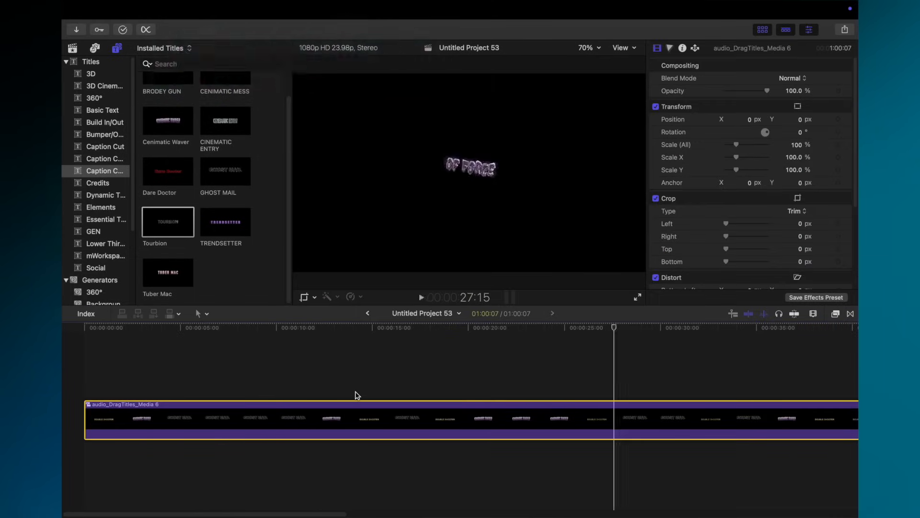
- Open the audio_DragTitles_Media 6 compound clip to reveal its individual title clips
{"action": "left_click", "coordinate": [419, 297]}
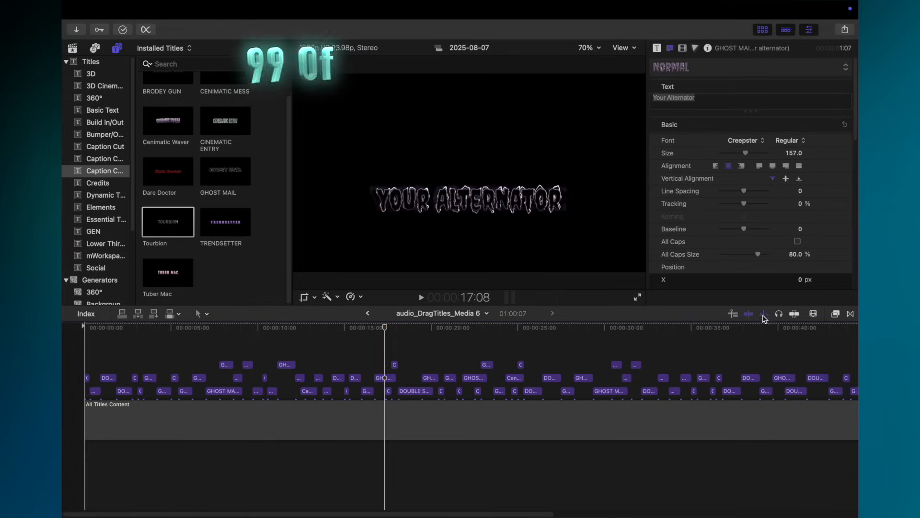
- Give the Engine Runs GHOST MAIL title 76% scale, a new Y position and text size 196, then play back
{"action": "left_click", "coordinate": [681, 48]}
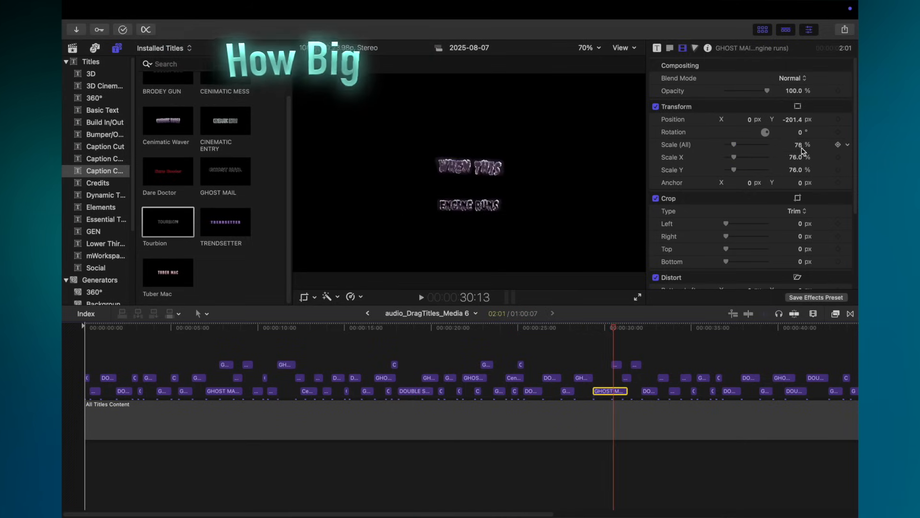
{"action": "left_click", "coordinate": [670, 48]}
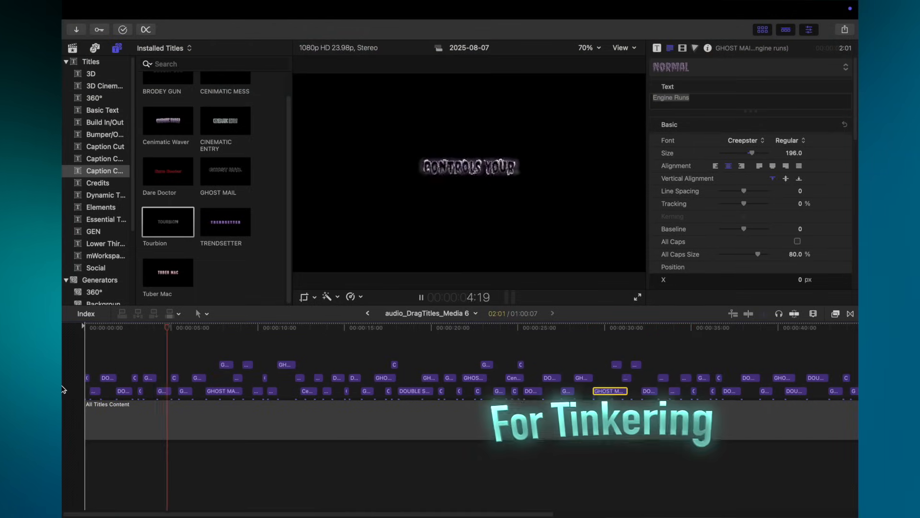
{"action": "left_click", "coordinate": [409, 328]}
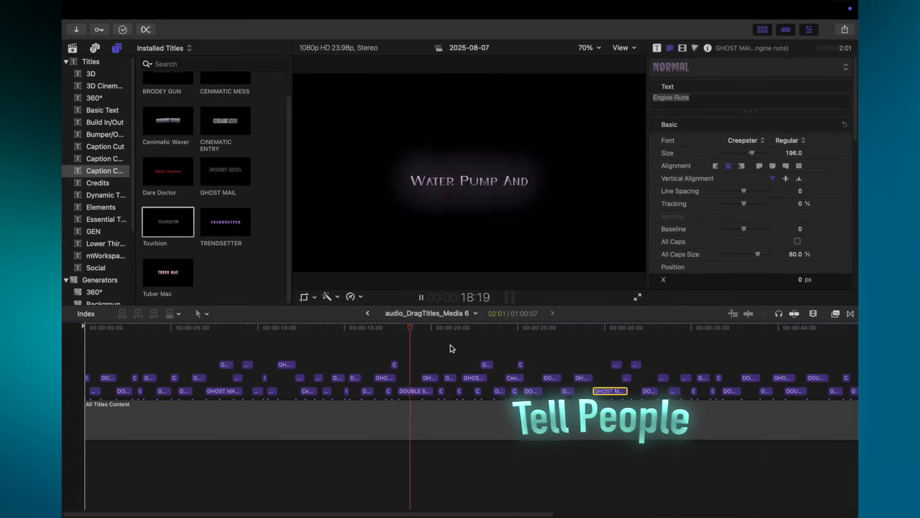